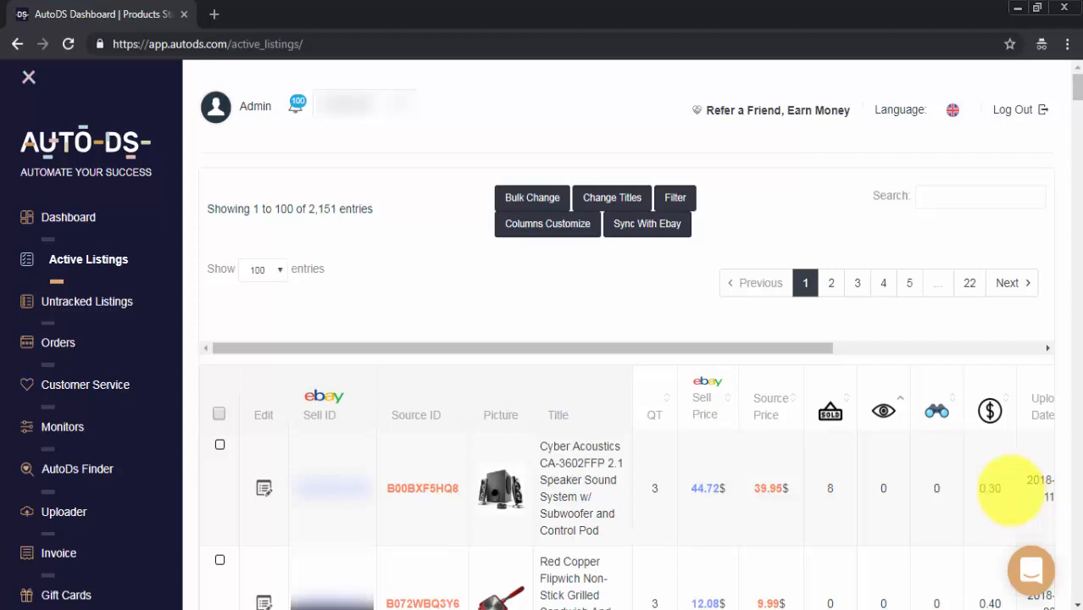
mouse_move(88, 260)
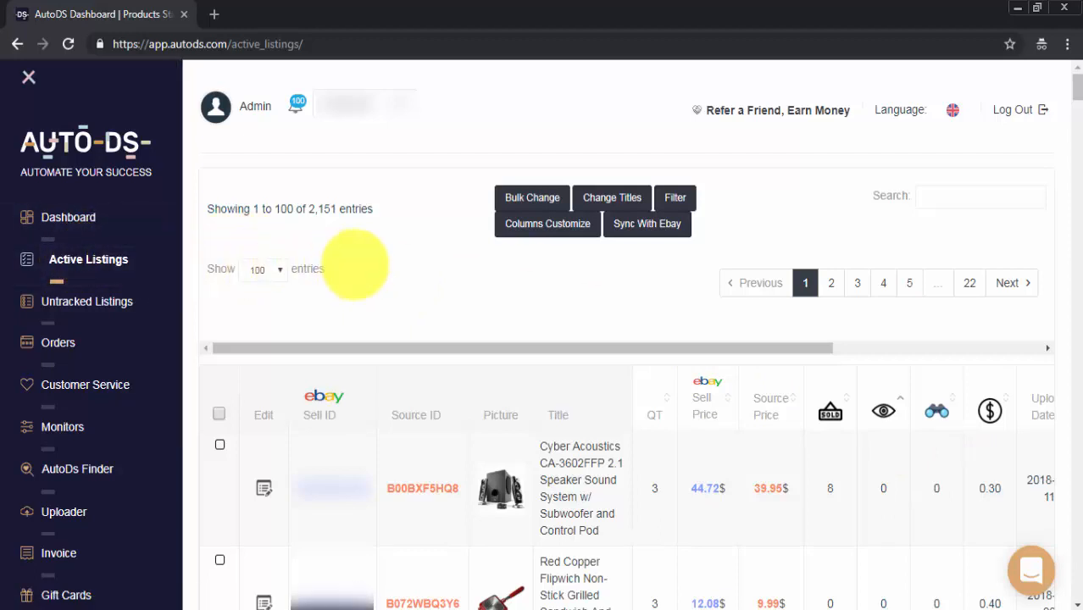
mouse_move(439, 269)
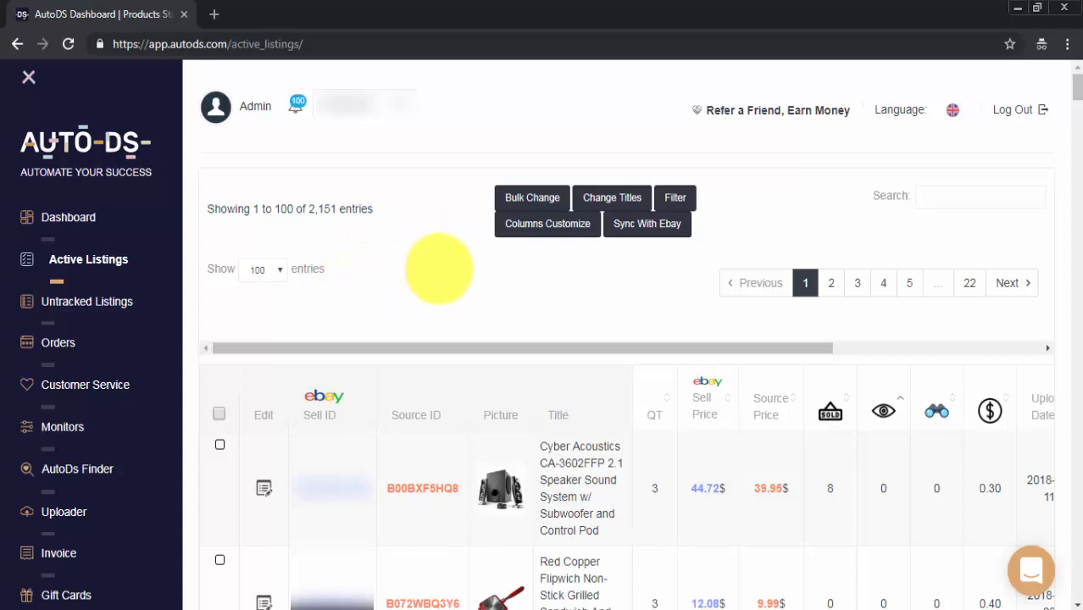
mouse_move(451, 271)
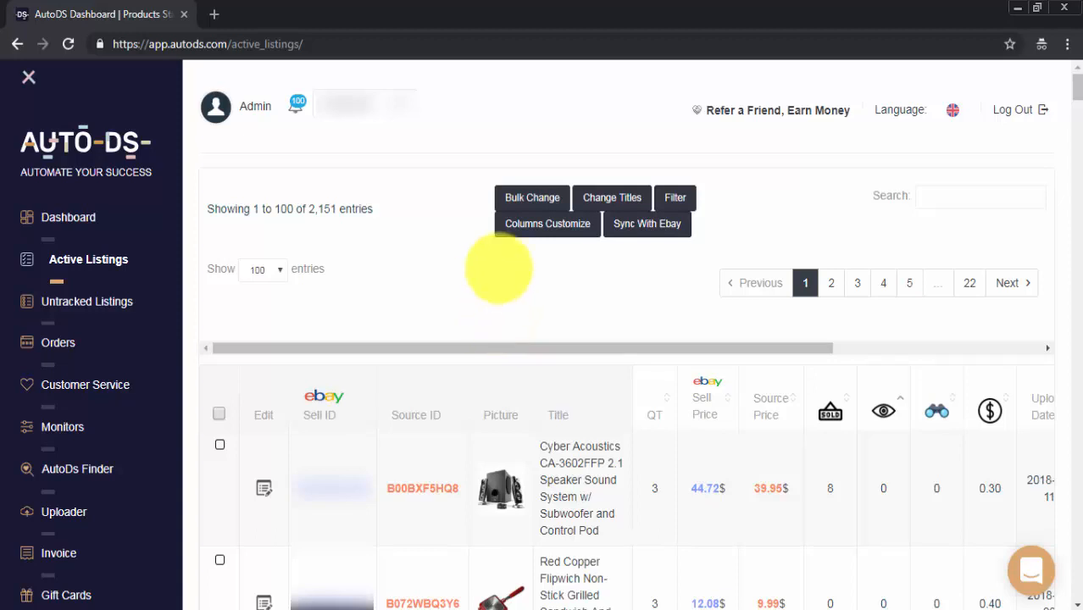
mouse_move(519, 299)
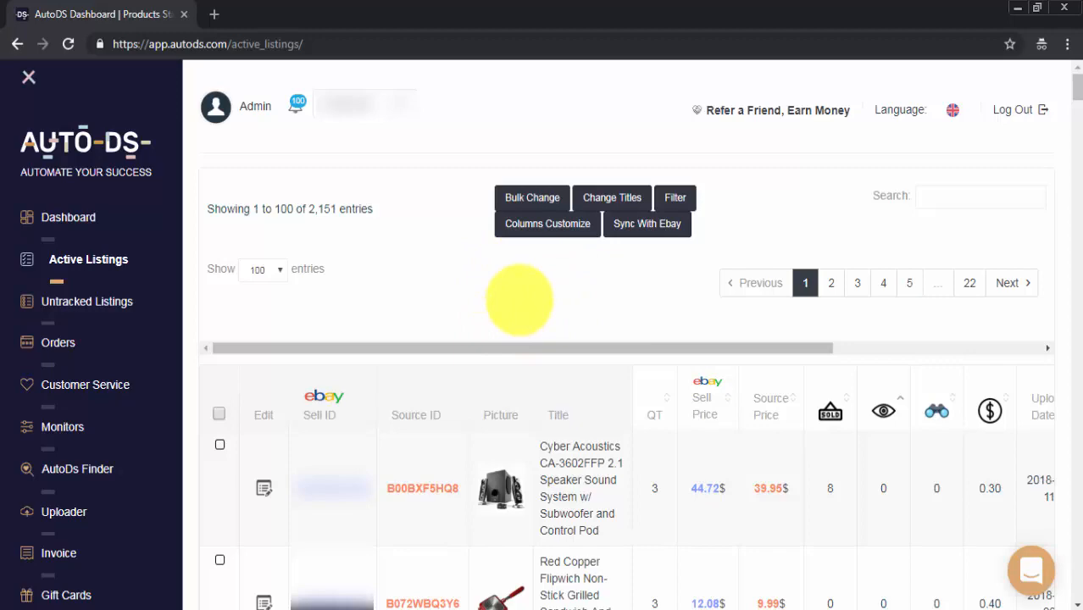
mouse_move(760, 235)
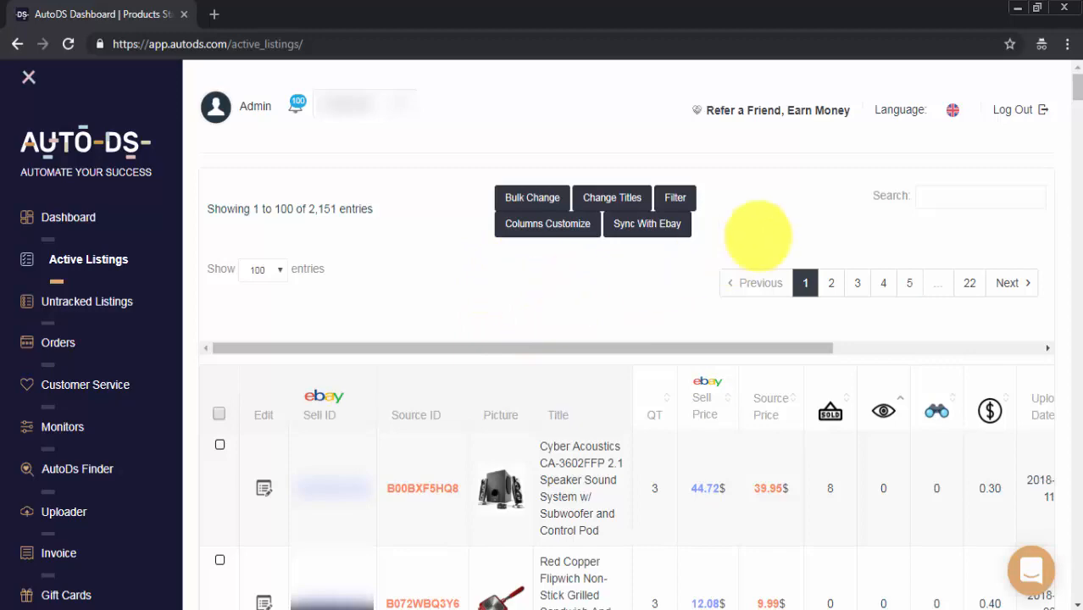
- Scroll the Active Listings table down to the Bayco K-100 Cord Storage Reel row
scroll(down, 3)
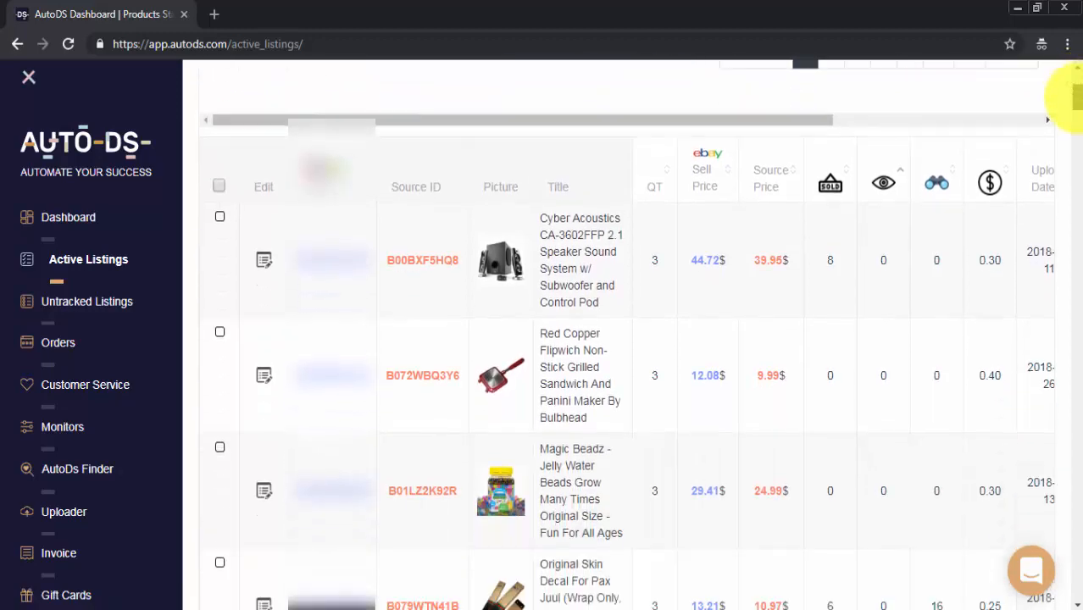
scroll(down, 3)
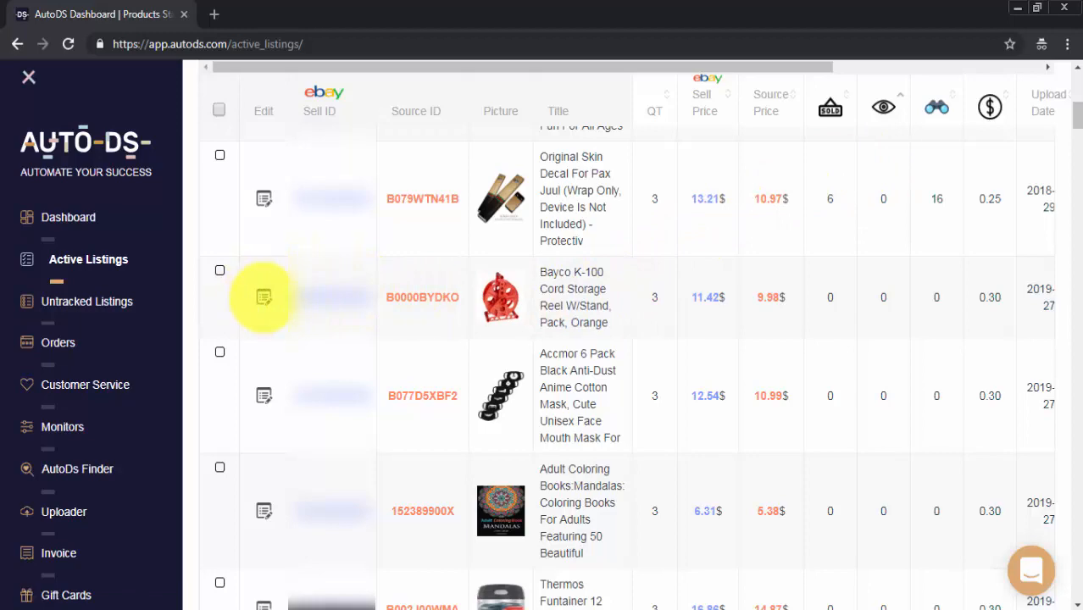
- Bring up the short item edit dialog for the Bayco K-100 Cord Storage Reel
click(265, 297)
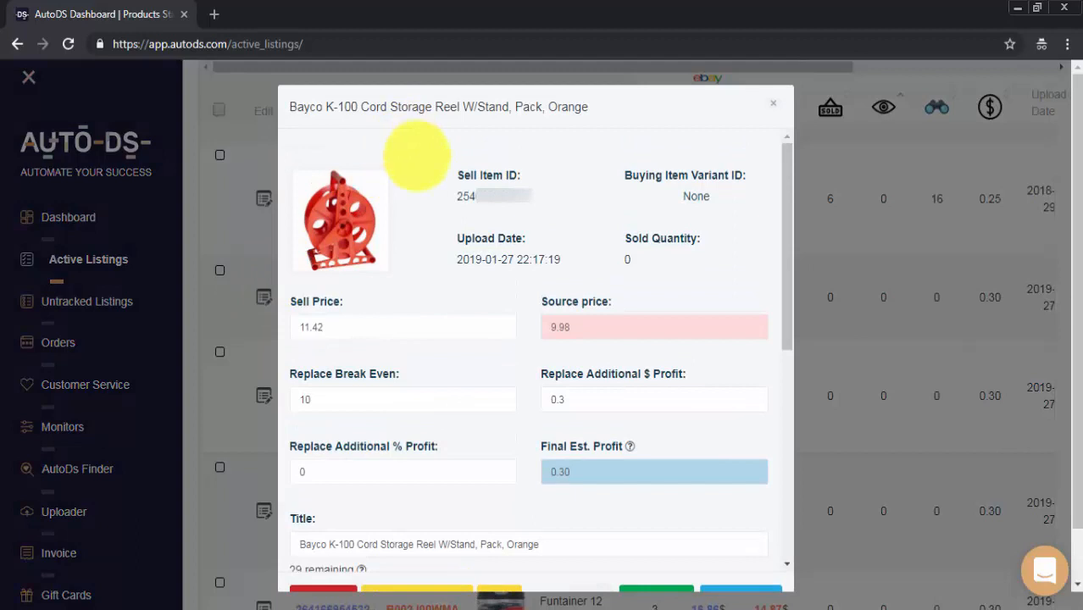
mouse_move(381, 139)
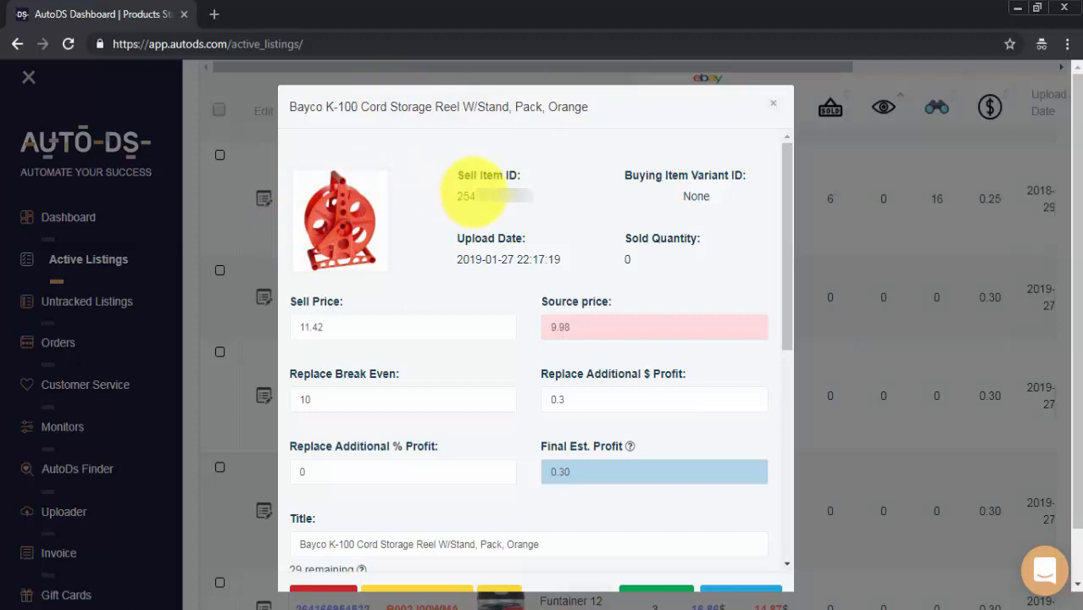
mouse_move(662, 185)
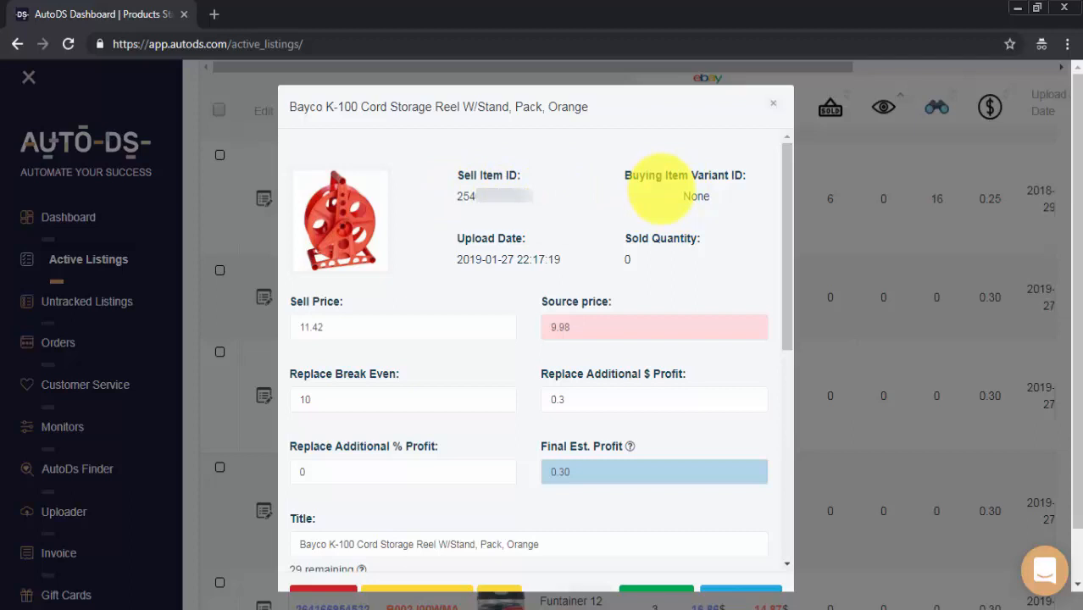
mouse_move(644, 254)
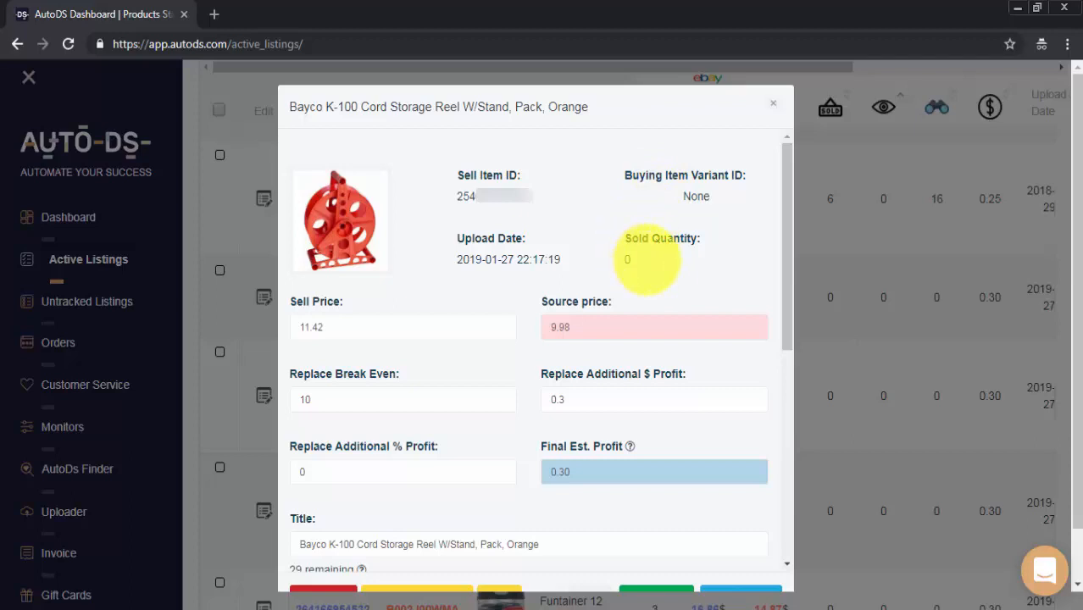
mouse_move(492, 255)
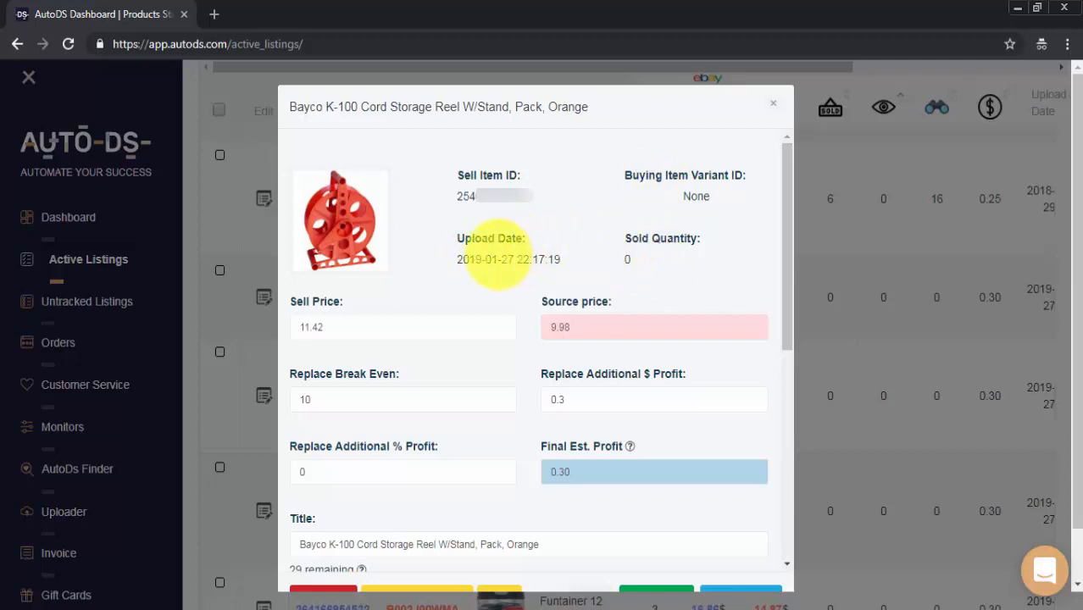
mouse_move(619, 327)
text(15)
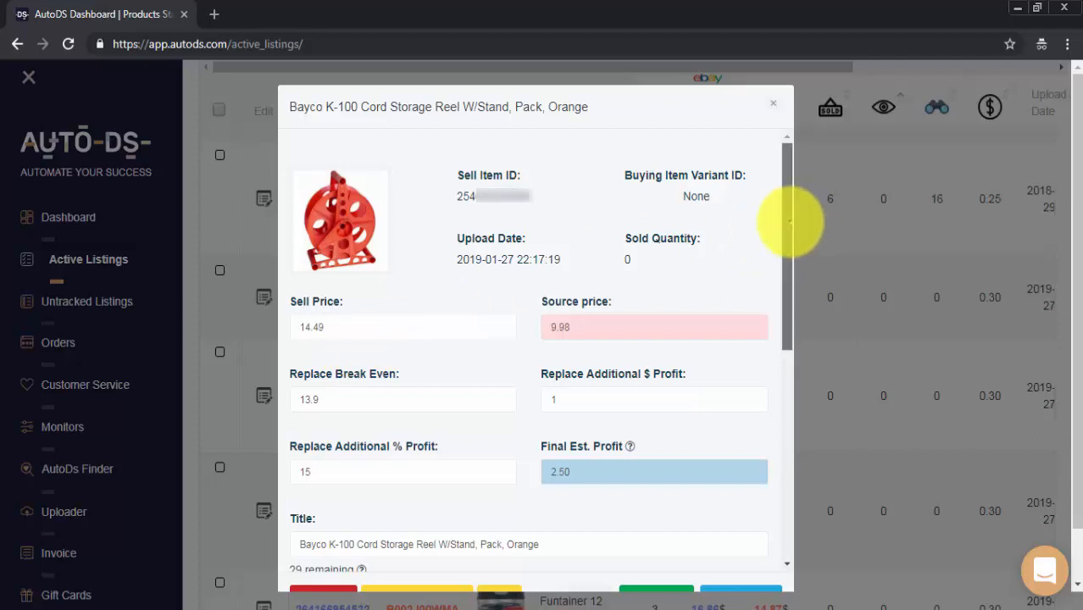
- Retitle the listing 'Bayco K-100 Cord Storage Reel W/Stand Pack Orange Free Shipping New'
scroll(down, 3)
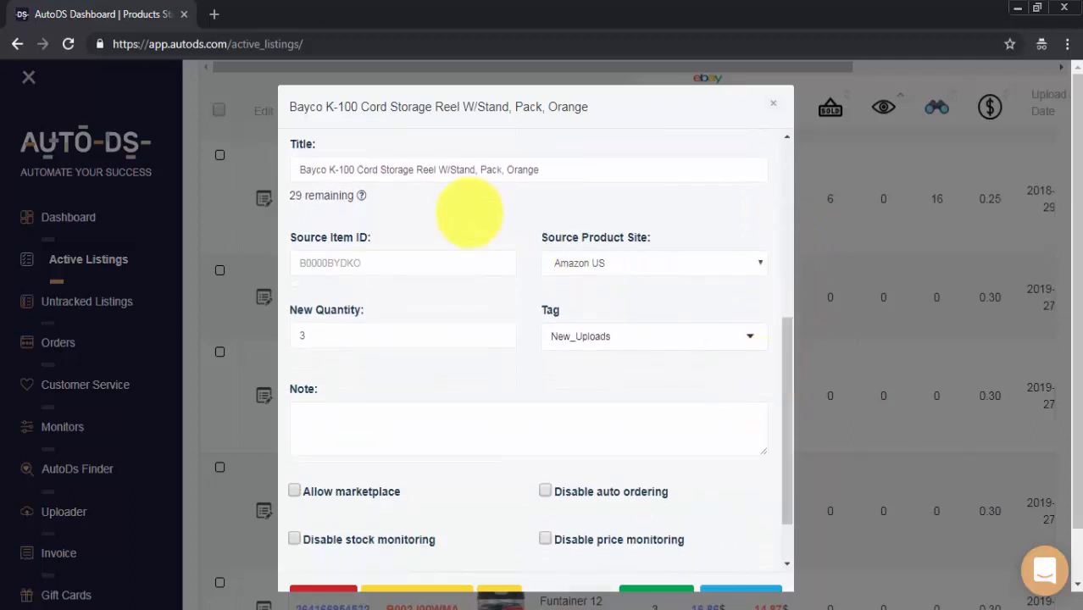
mouse_move(427, 207)
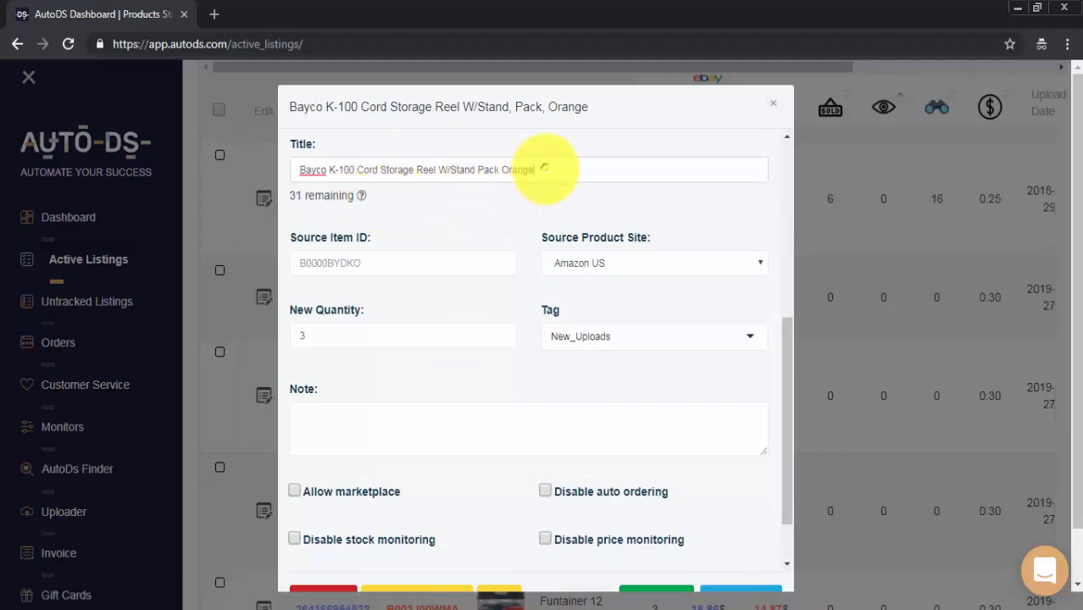
text(Free Shipping New)
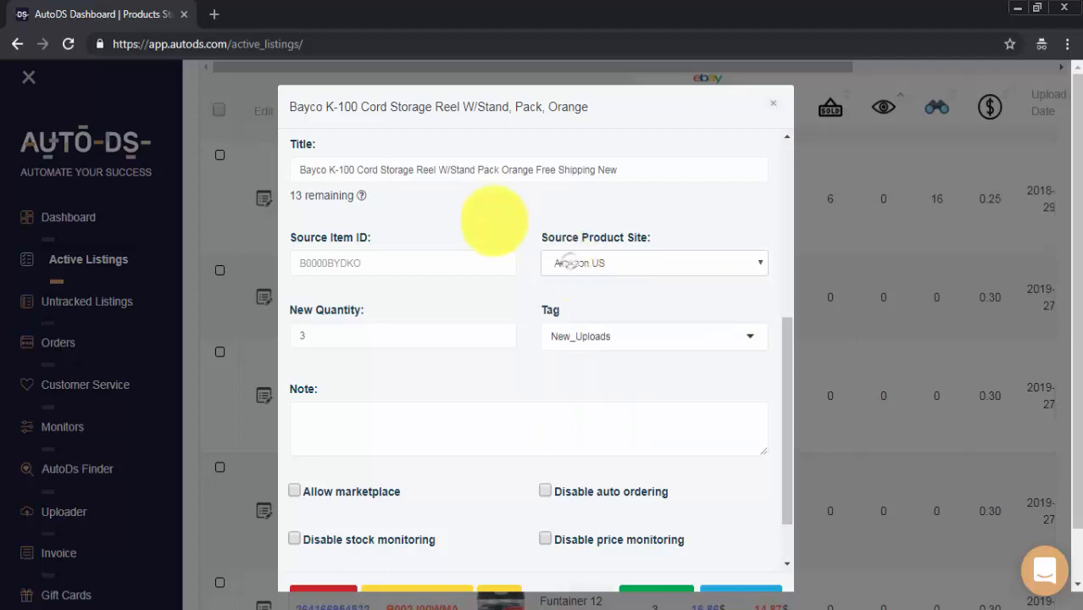
mouse_move(462, 238)
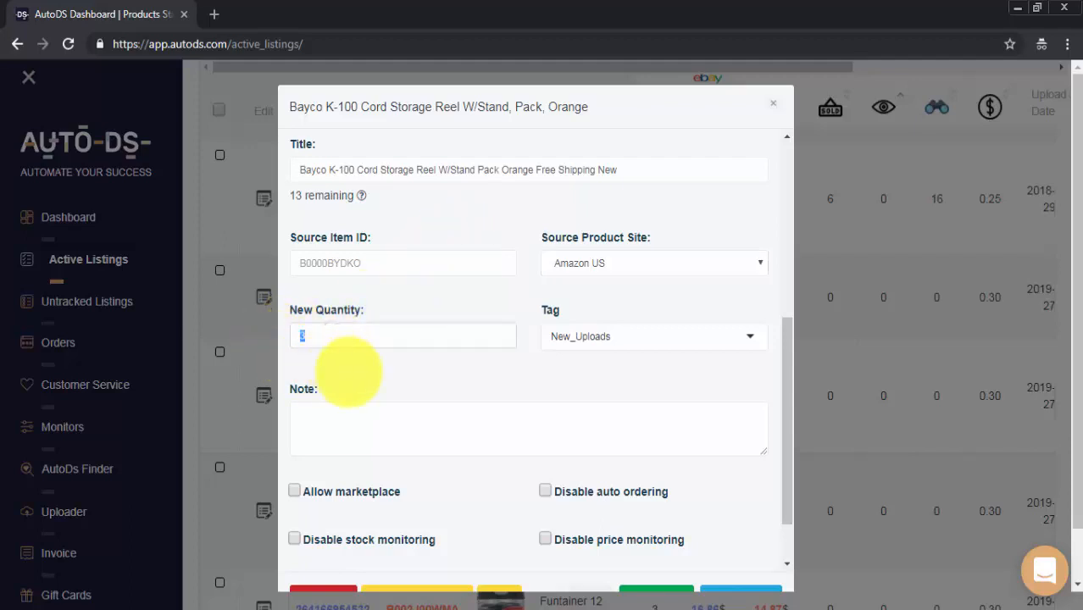
- Set New Quantity to 5 and write the note 'Edited By Raz'
text(5)
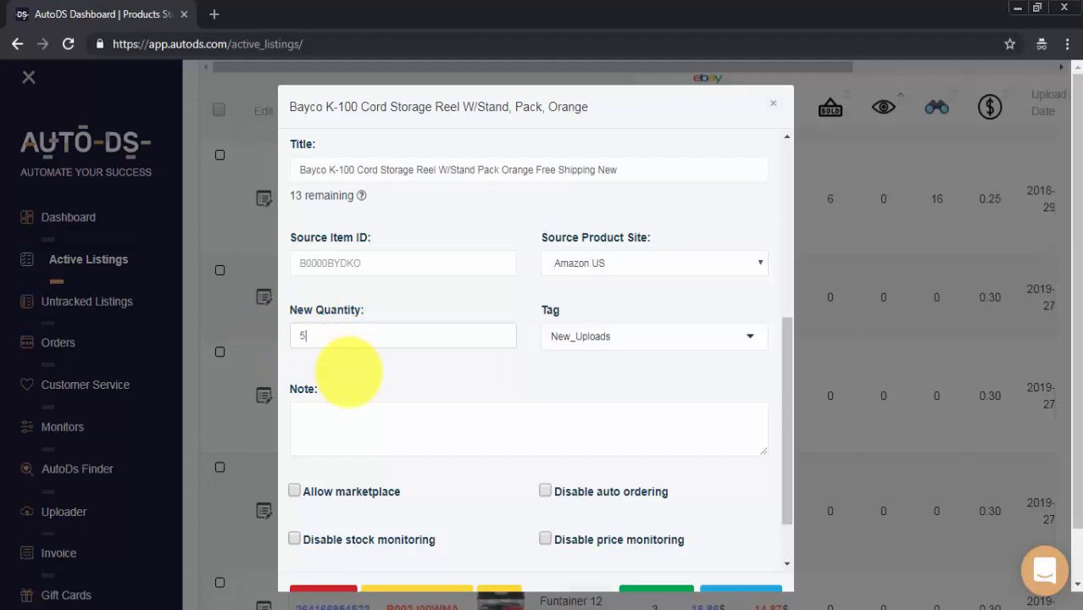
mouse_move(595, 376)
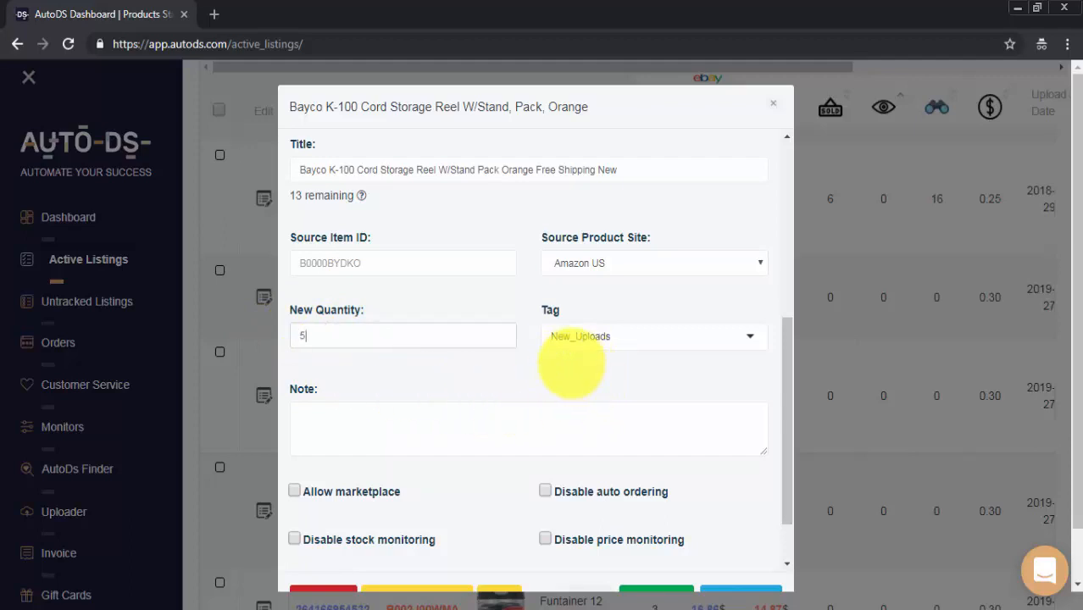
click(529, 427)
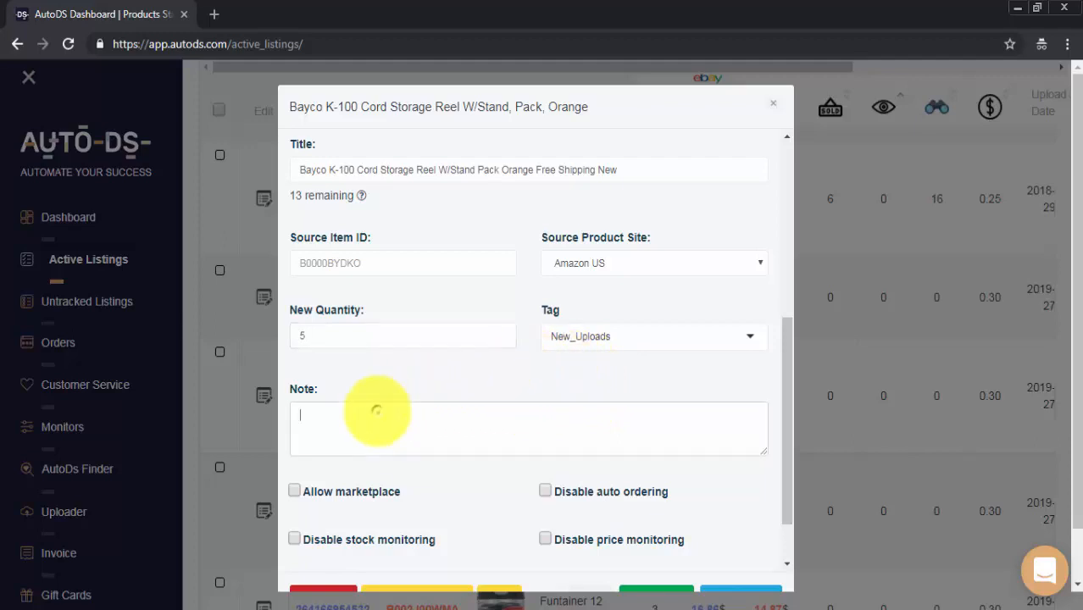
text(Edited By Raz)
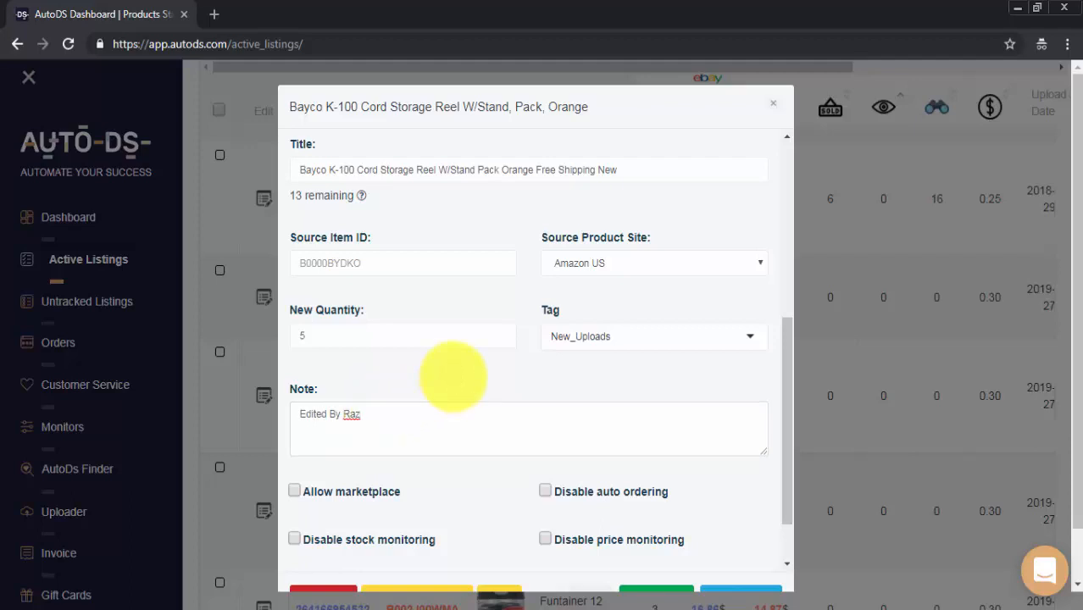
scroll(down, 3)
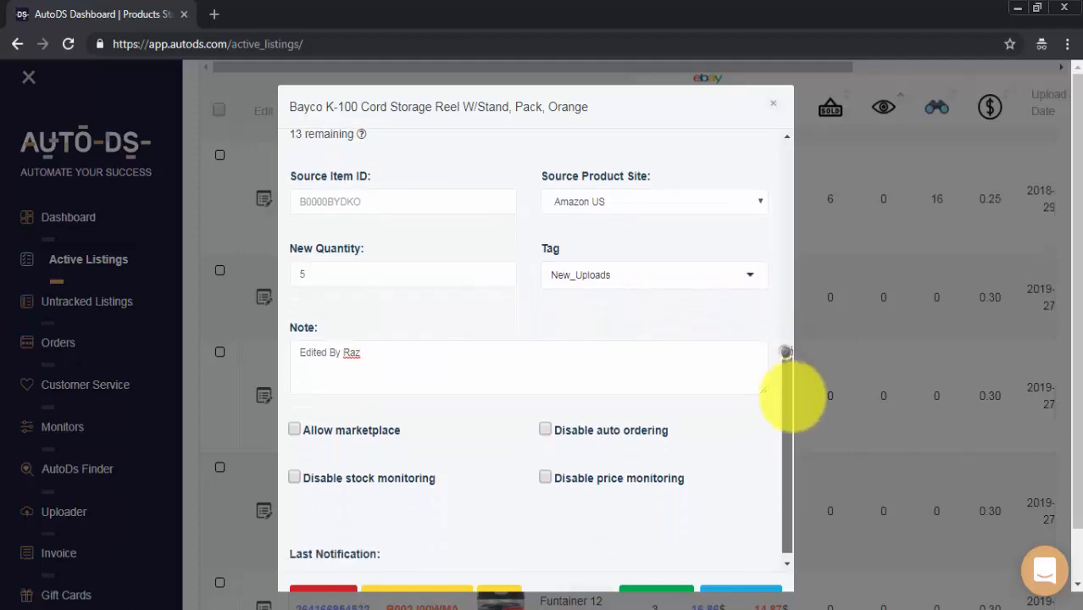
scroll(down, 3)
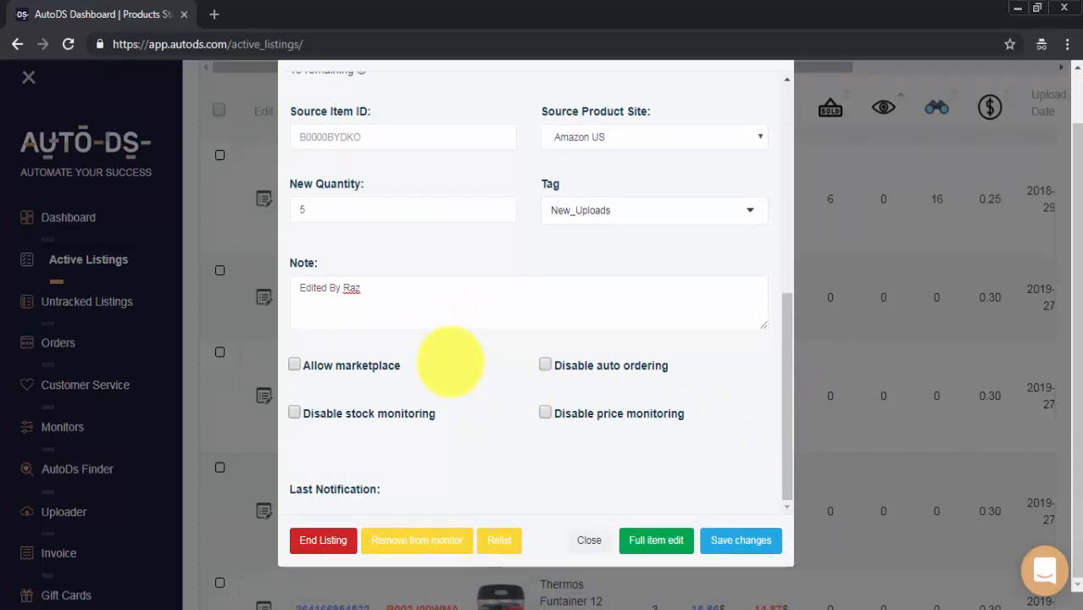
mouse_move(343, 370)
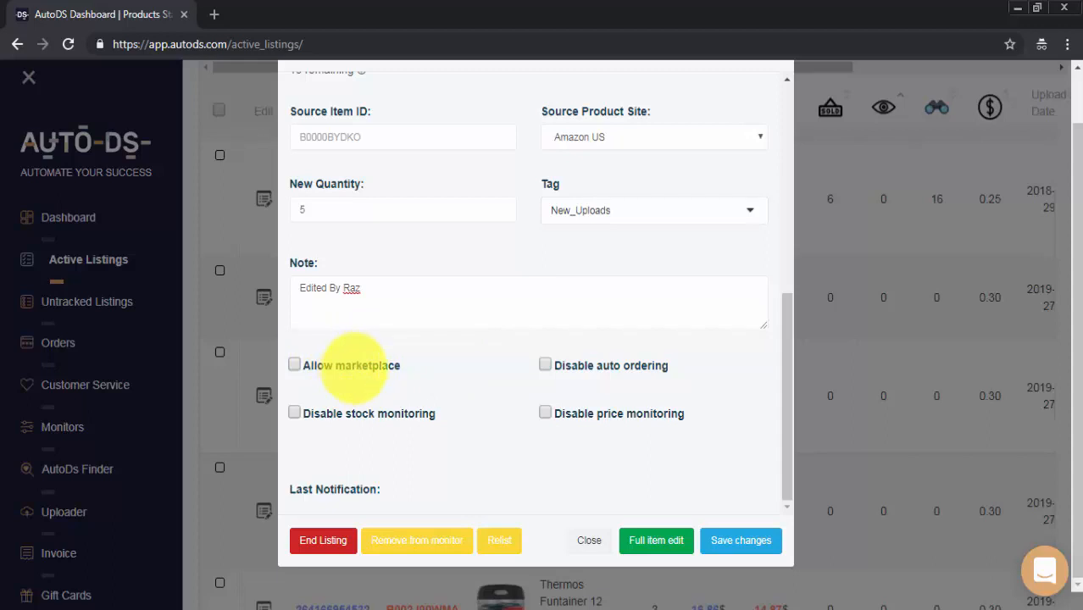
mouse_move(365, 415)
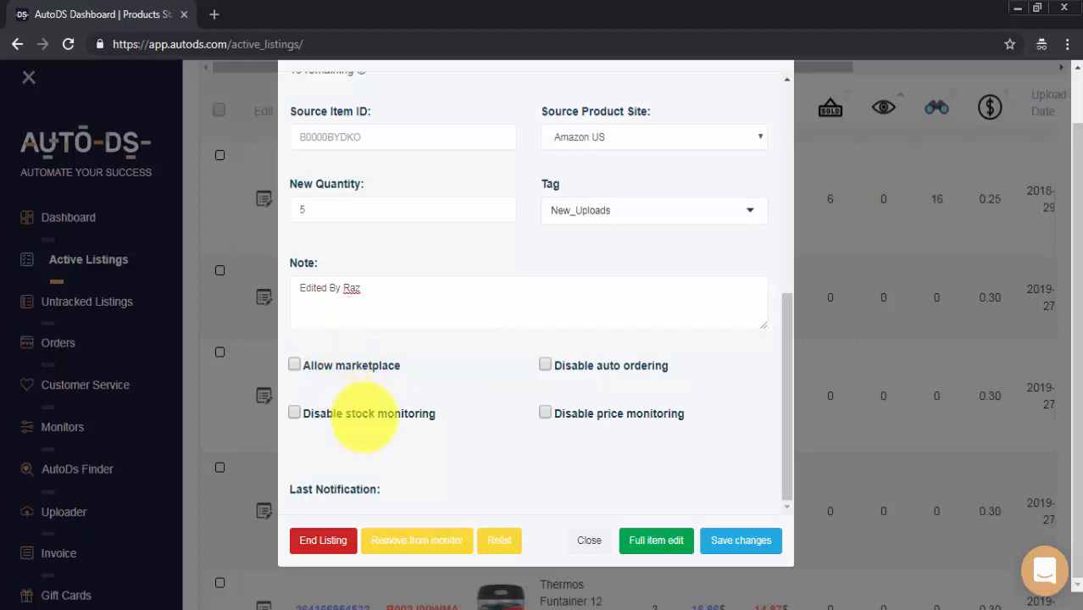
mouse_move(593, 366)
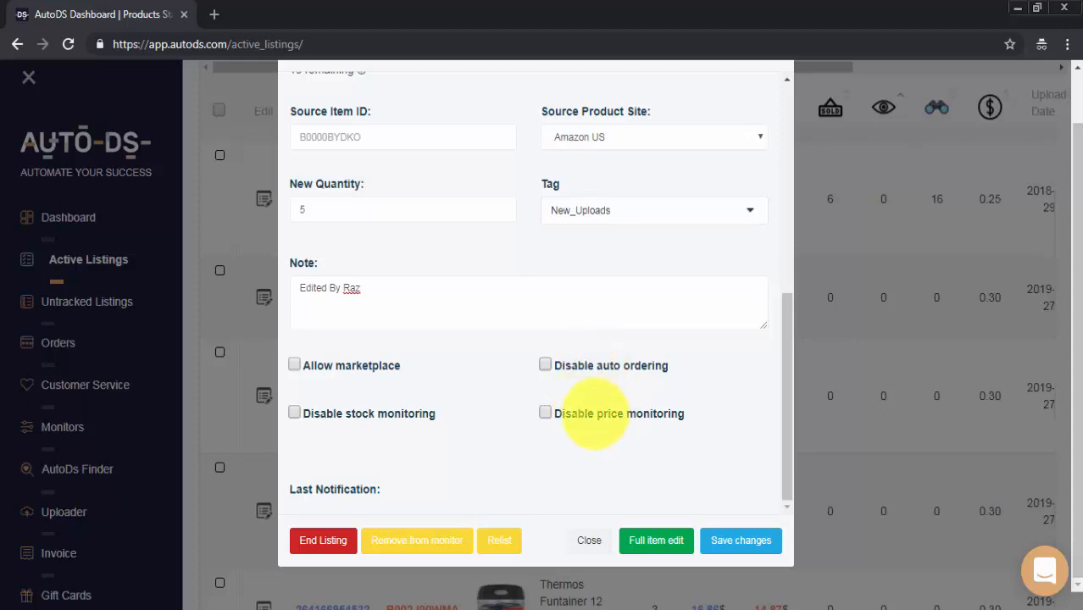
mouse_move(472, 485)
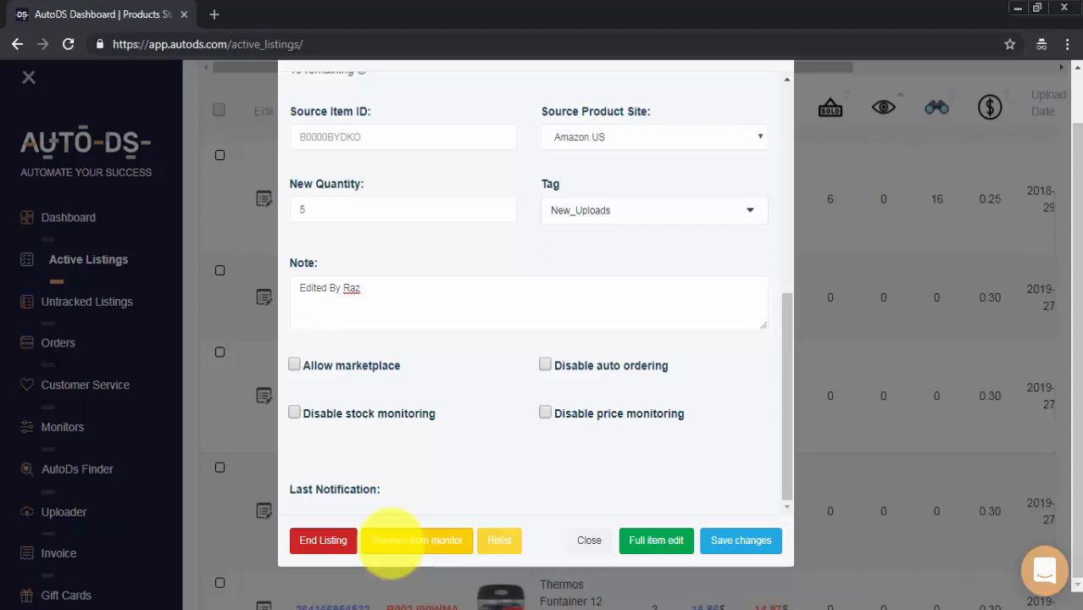
mouse_move(116, 315)
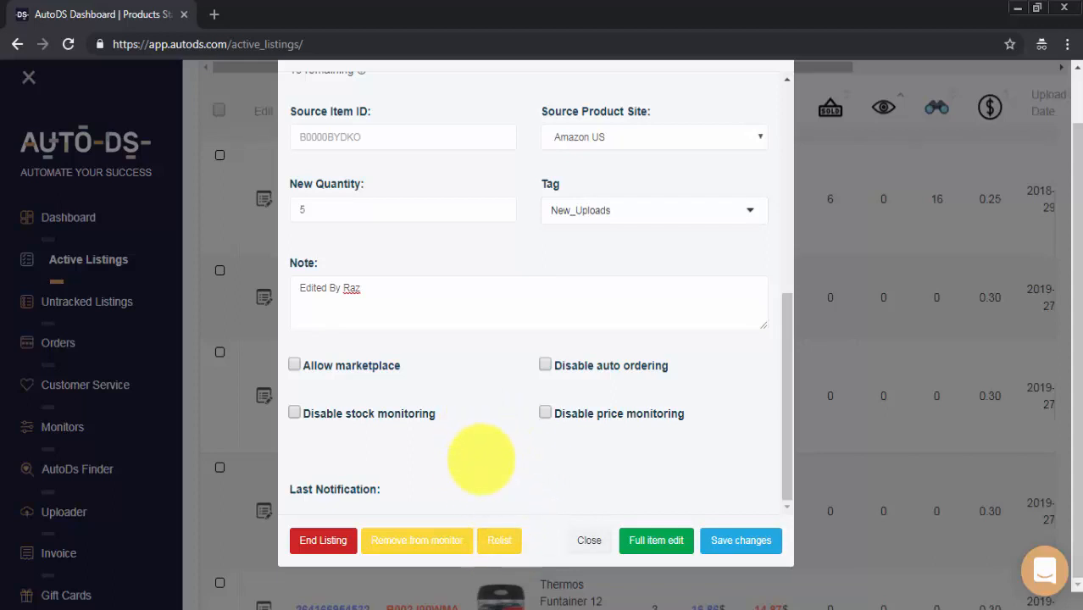
mouse_move(500, 540)
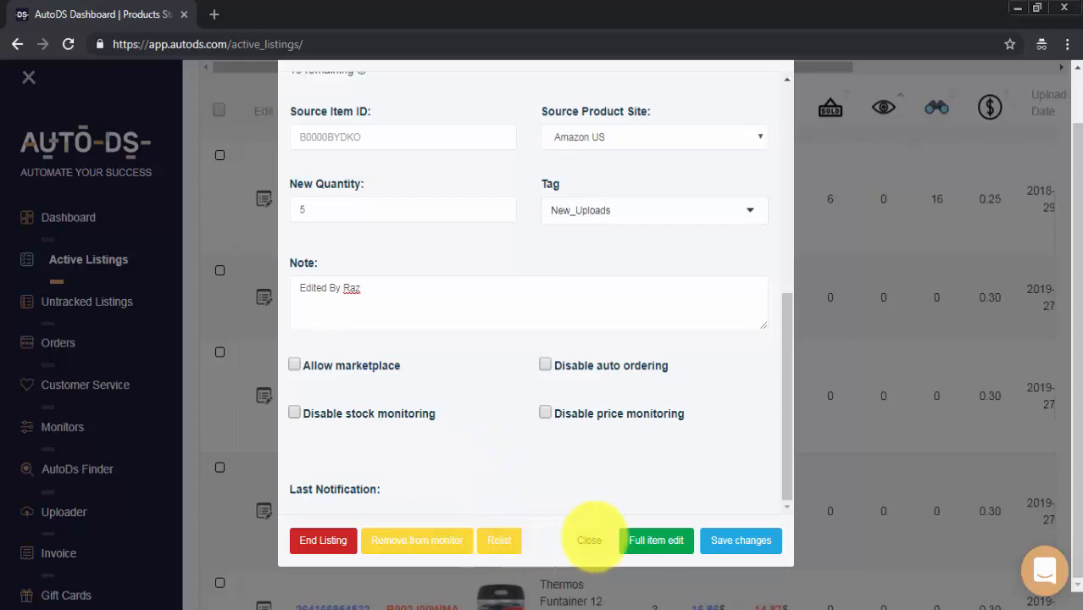
mouse_move(656, 539)
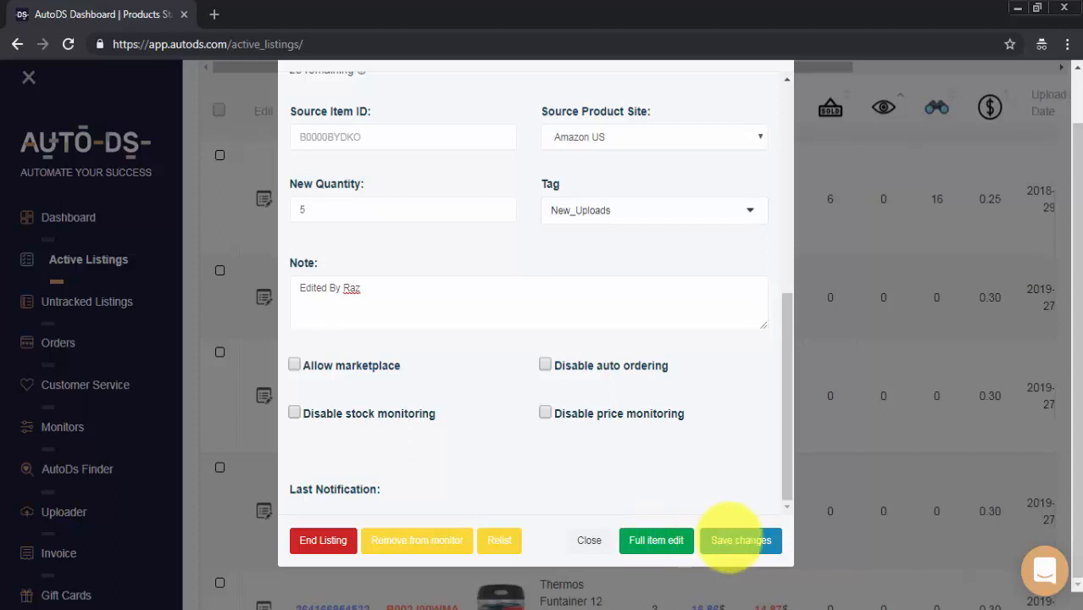
- Save the Bayco reel edits and confirm in the 'Are you sure?' prompt
click(741, 539)
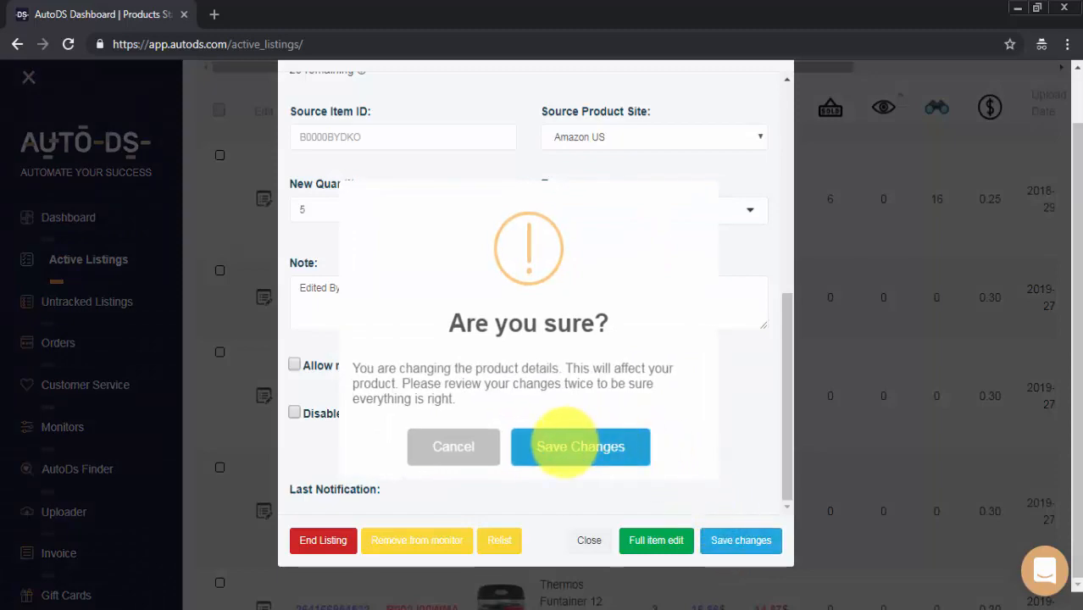
click(580, 448)
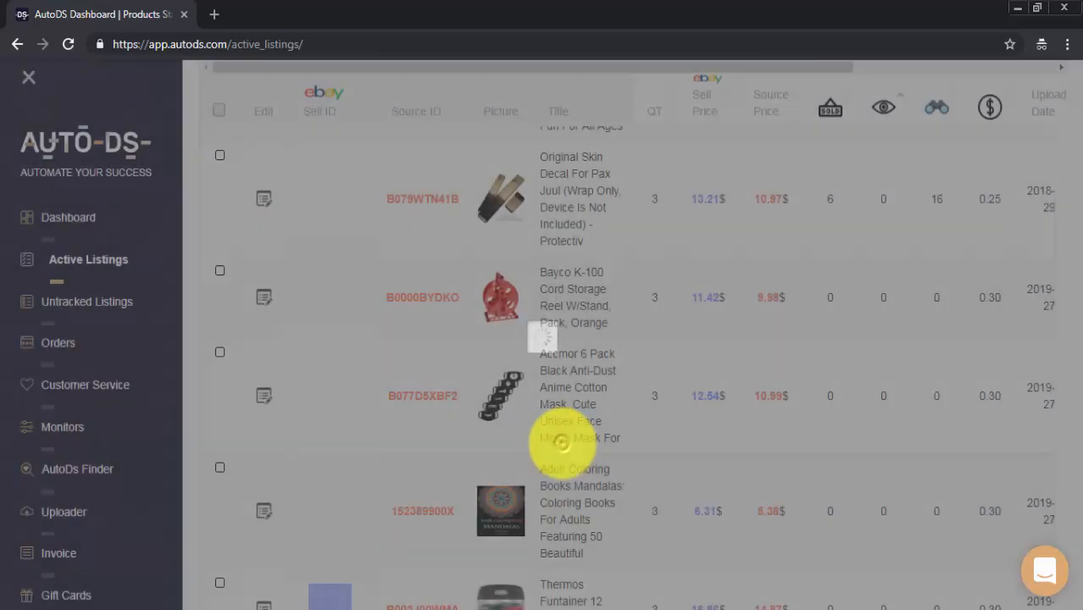